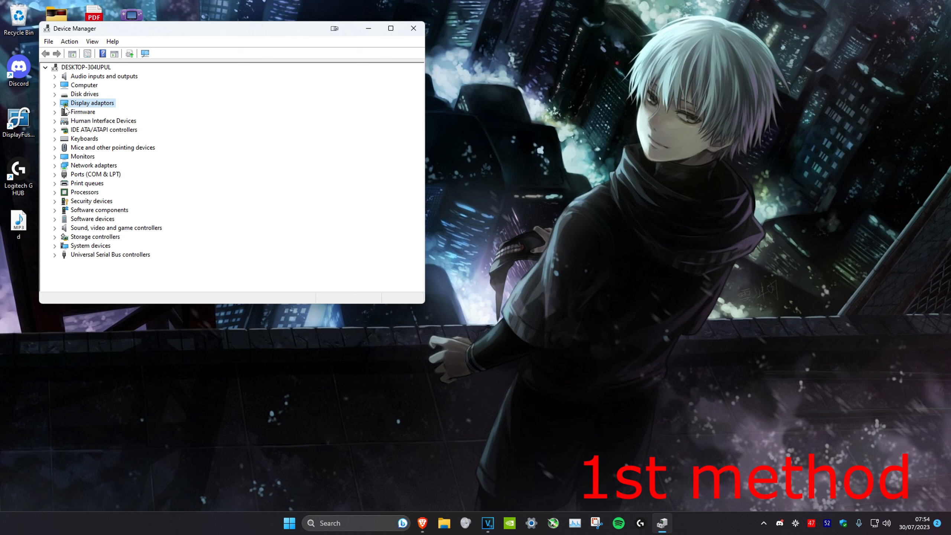
Bring up the NVIDIA GeForce GTX 1660 Ti properties from Display adaptors.
right_click(112, 111)
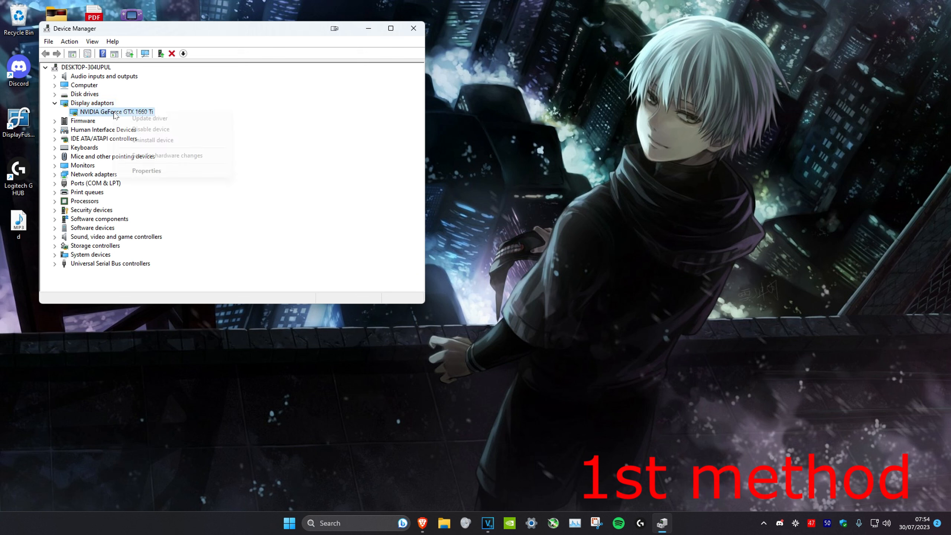
left_click(146, 170)
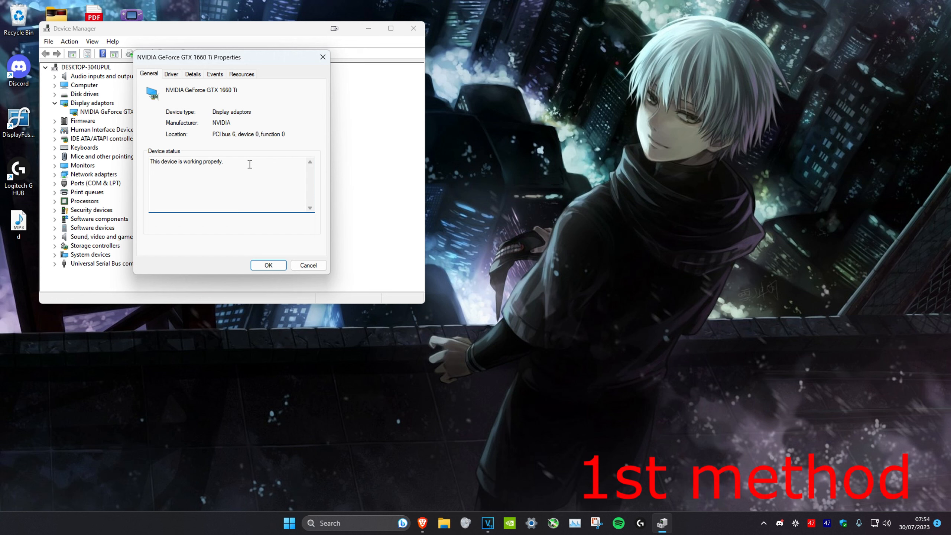
Show the GTX 1660 Ti driver details: NVIDIA, 12/07/2023, version 31.0.15.3667.
left_click(171, 74)
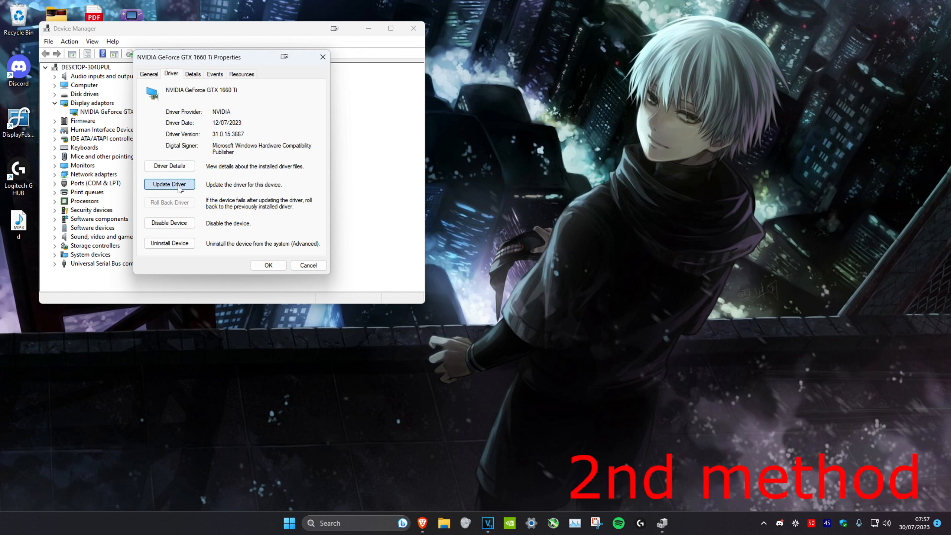
left_click(169, 184)
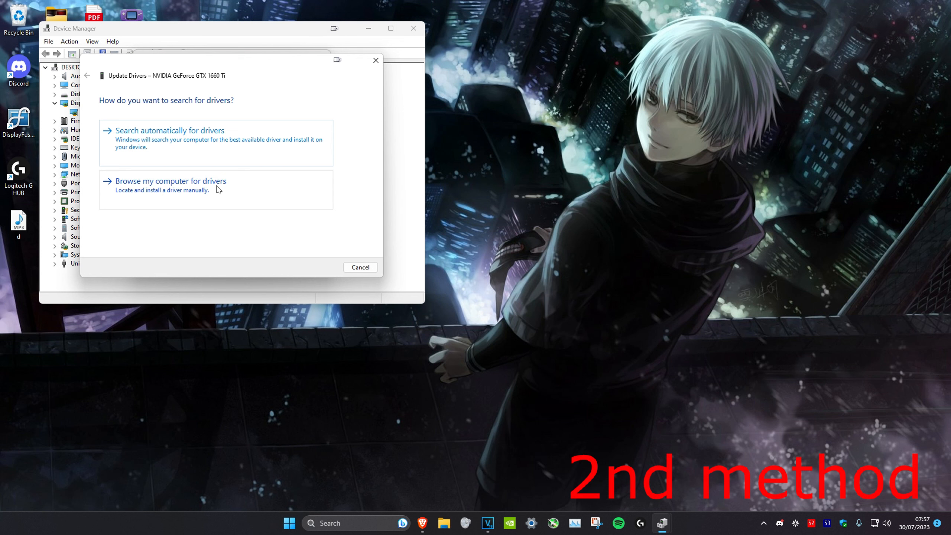
left_click(170, 180)
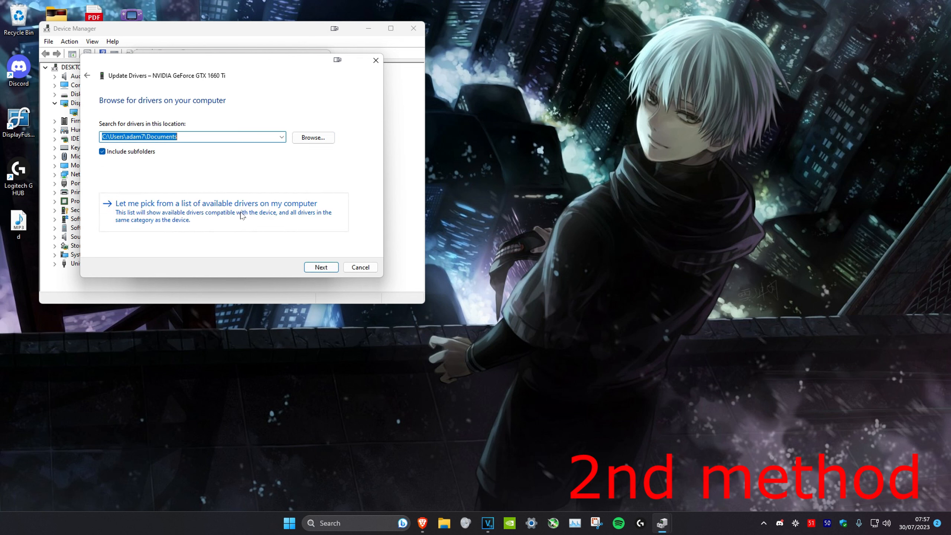
left_click(215, 202)
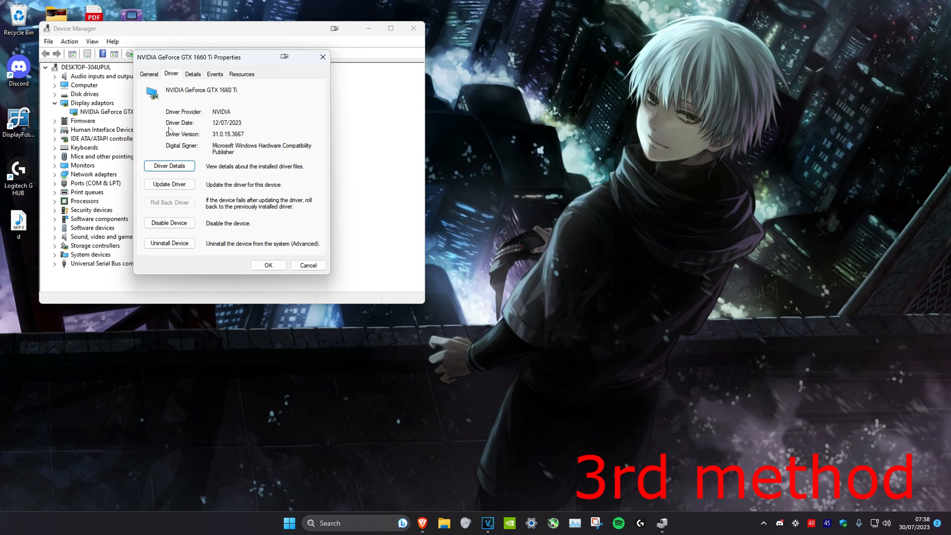
double_click(225, 123)
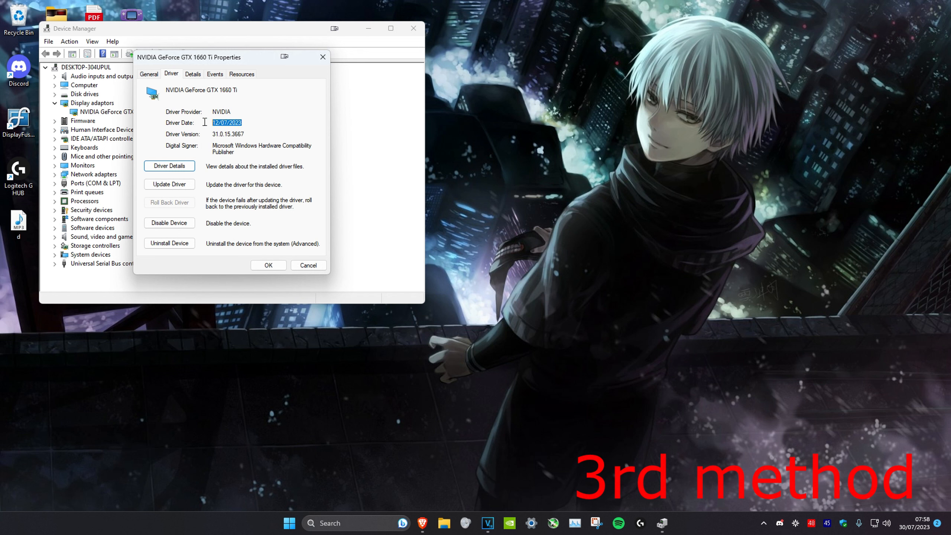